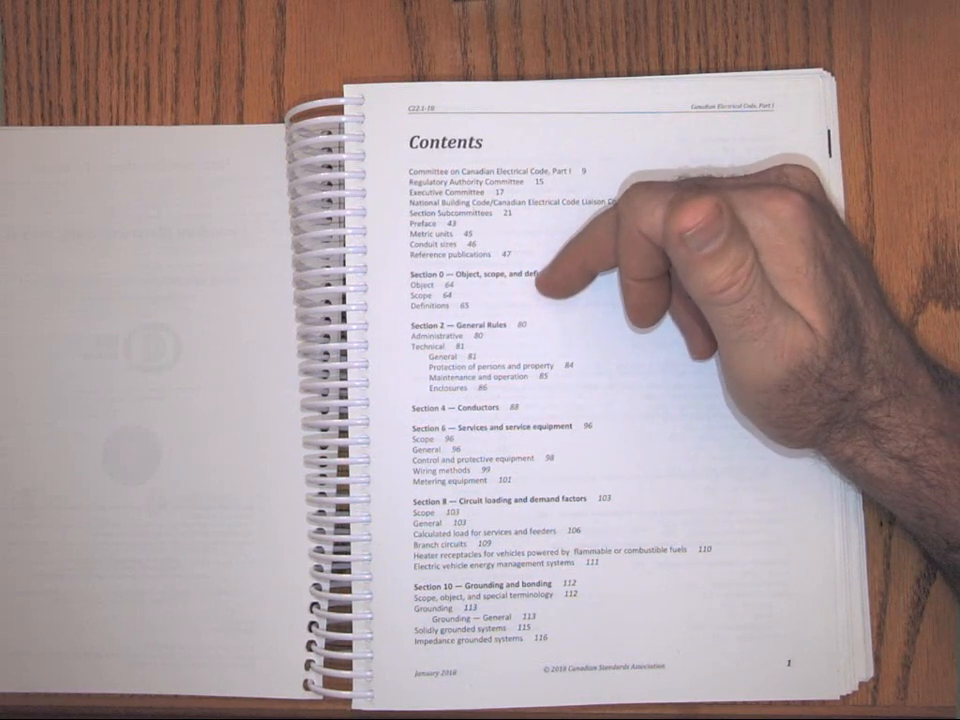
mouse_move(700, 600)
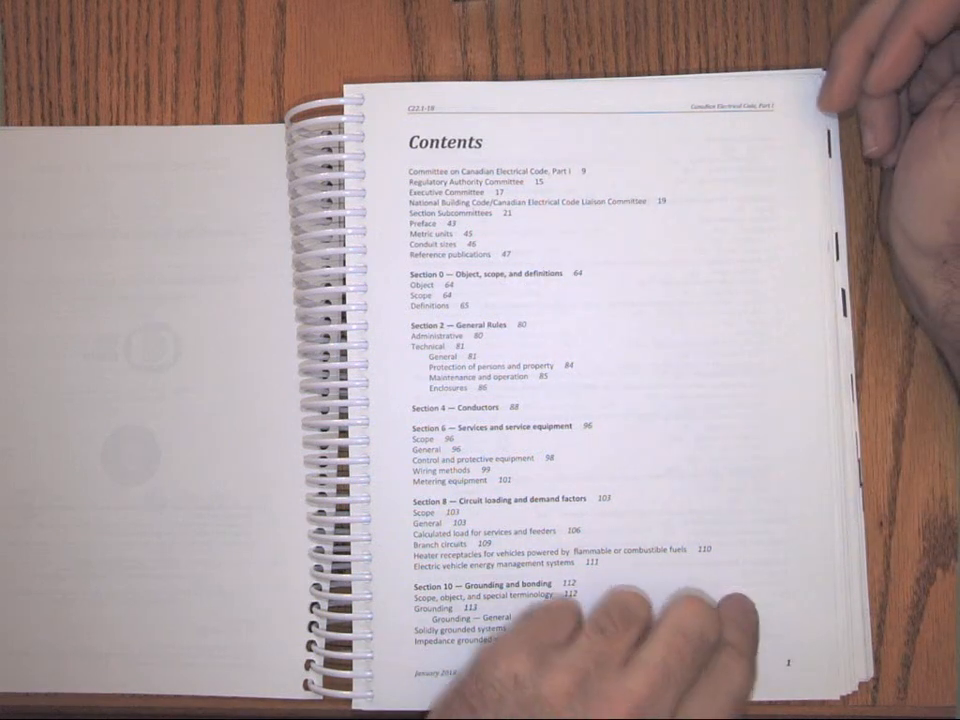